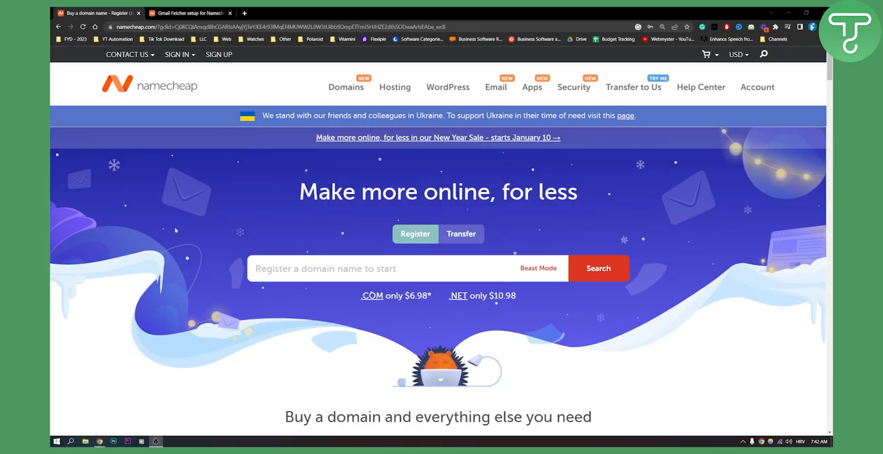
mouse_move(238, 200)
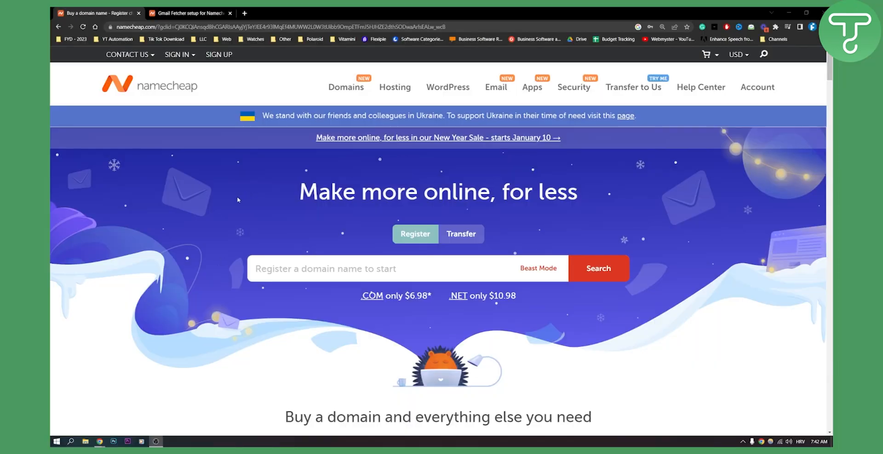
- Switch to the Gmail Fetcher article and scroll through steps 1–5 on Accounts and Import, adding a mail account and POP settings
left_click(190, 12)
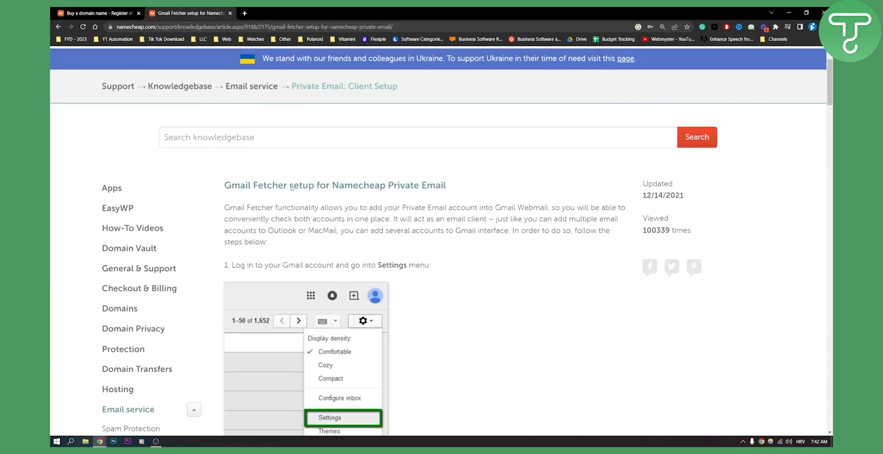
scroll("down", 3)
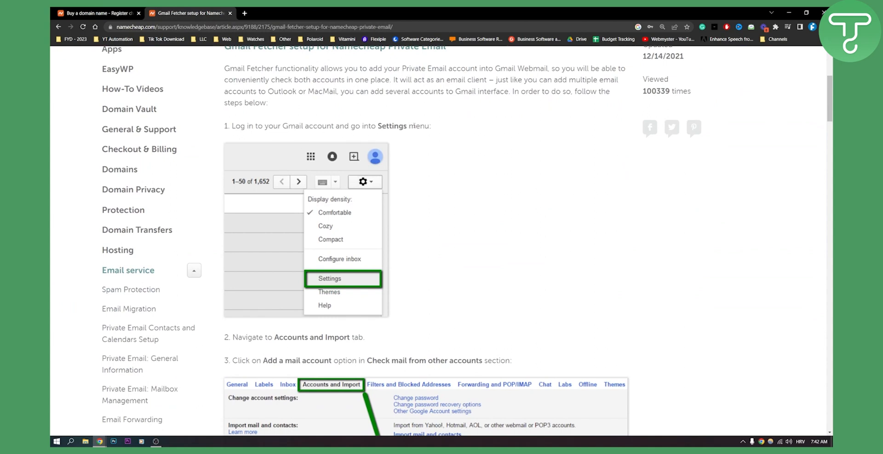
scroll("down", 3)
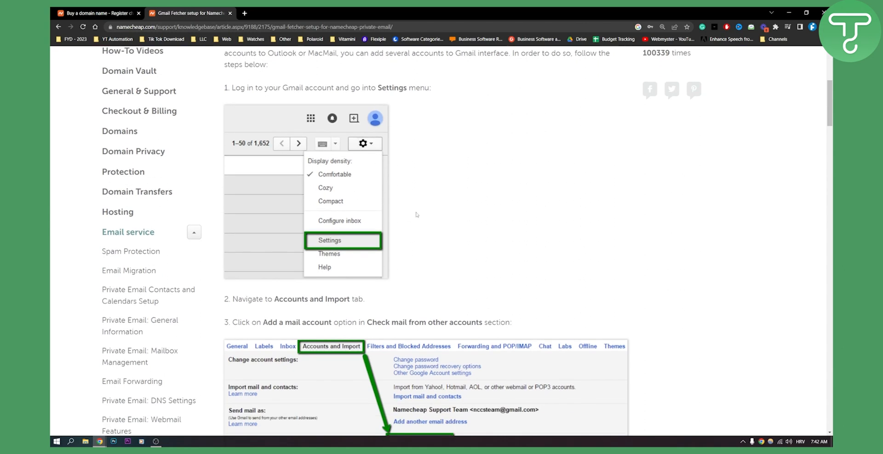
scroll("down", 3)
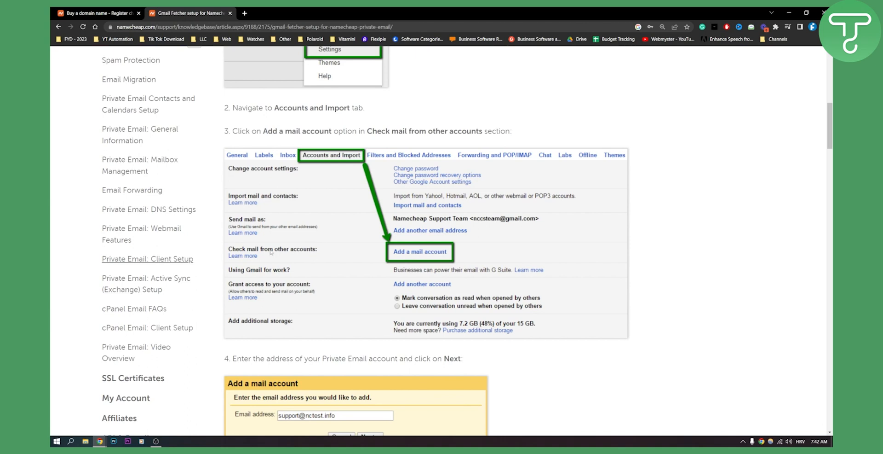
mouse_move(312, 252)
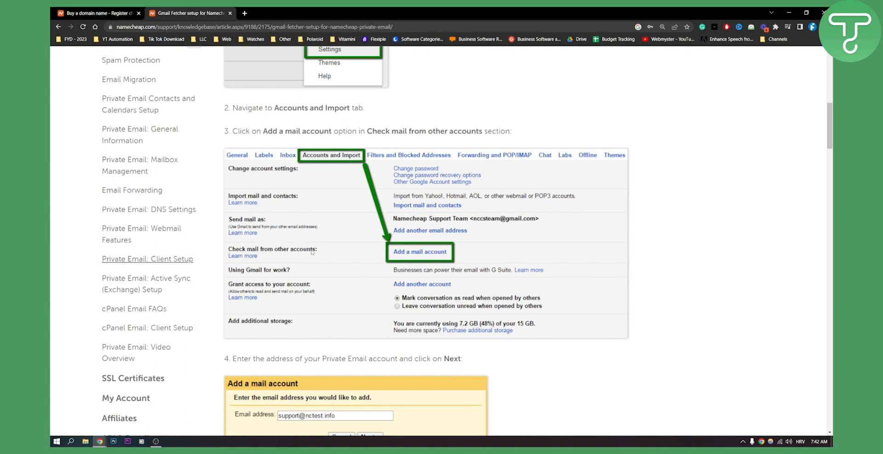
mouse_move(408, 257)
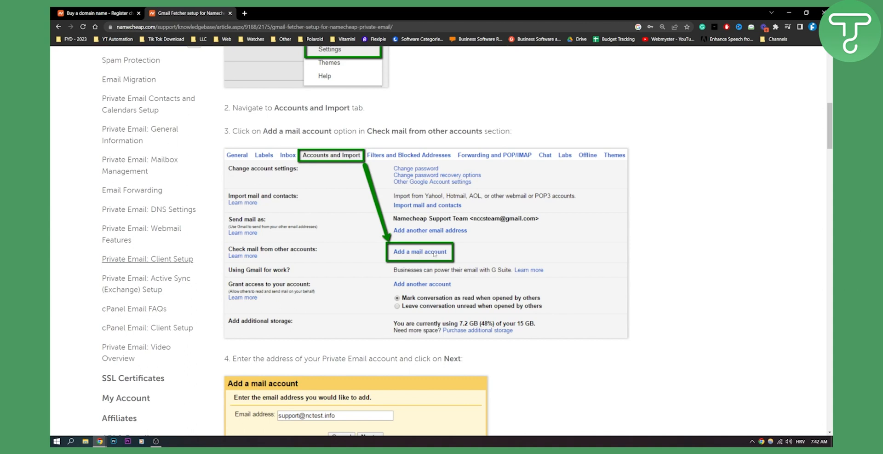
scroll("down", 3)
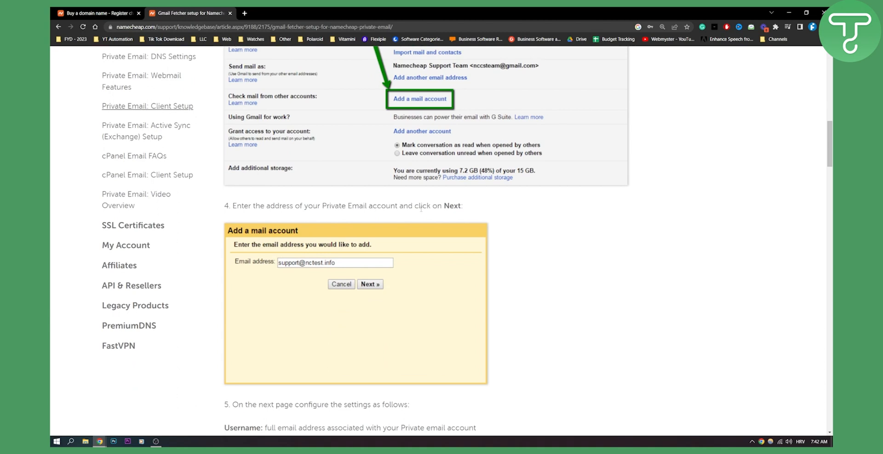
mouse_move(264, 252)
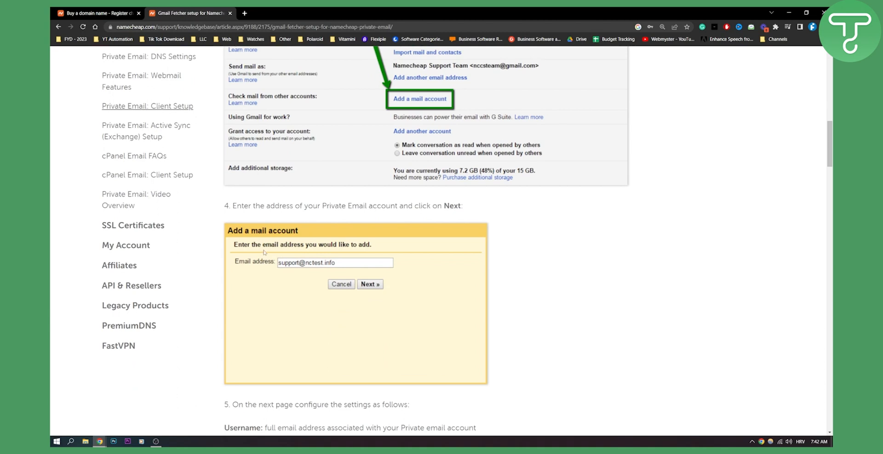
scroll("down", 3)
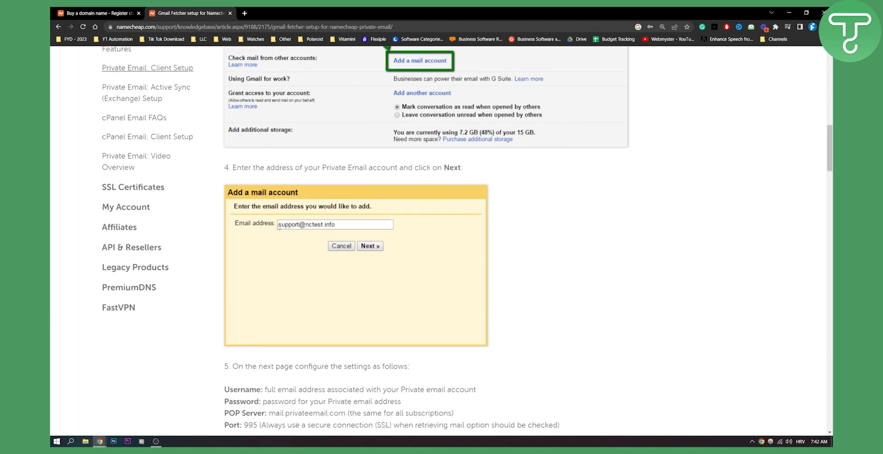
scroll("down", 3)
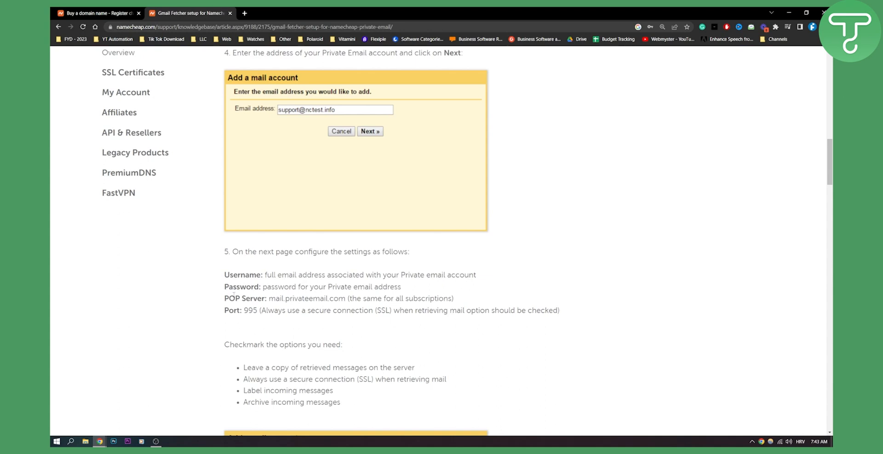
scroll("down", 3)
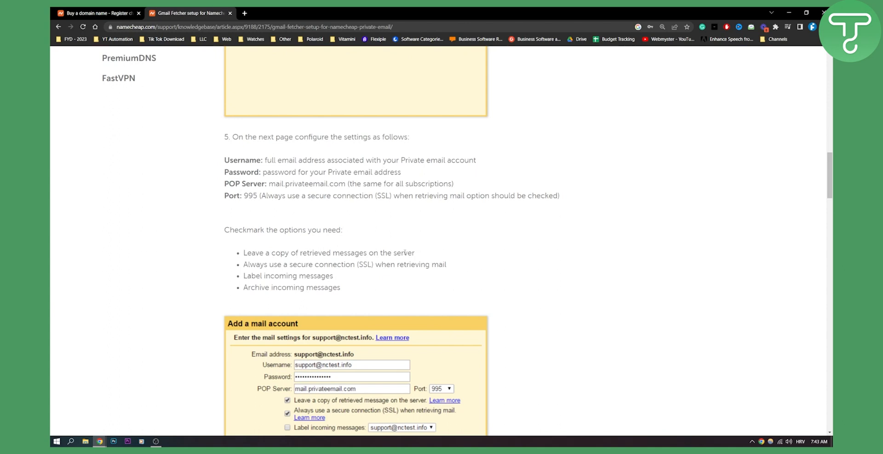
mouse_move(401, 265)
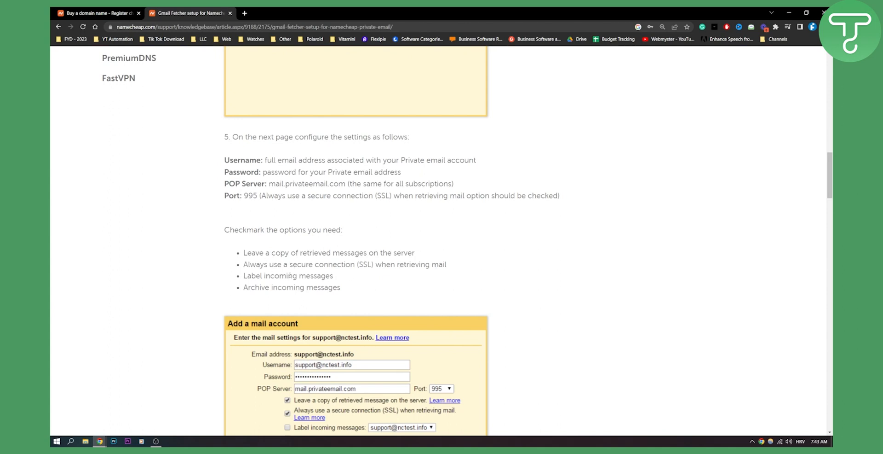
mouse_move(194, 282)
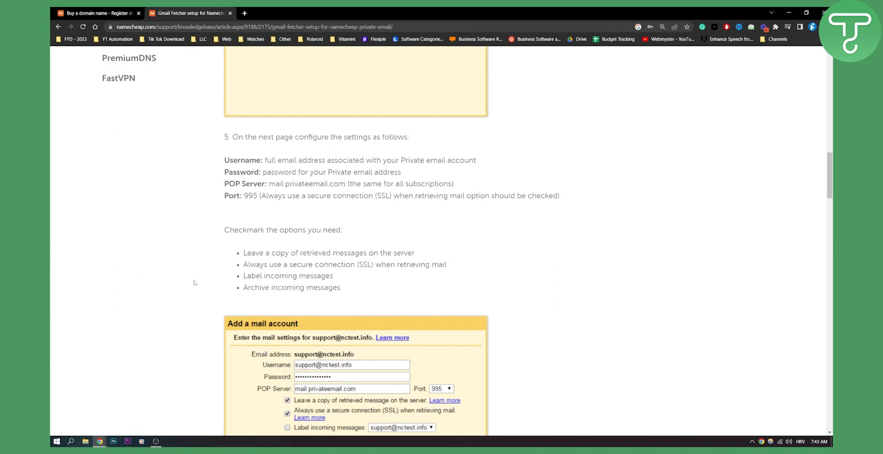
scroll("down", 3)
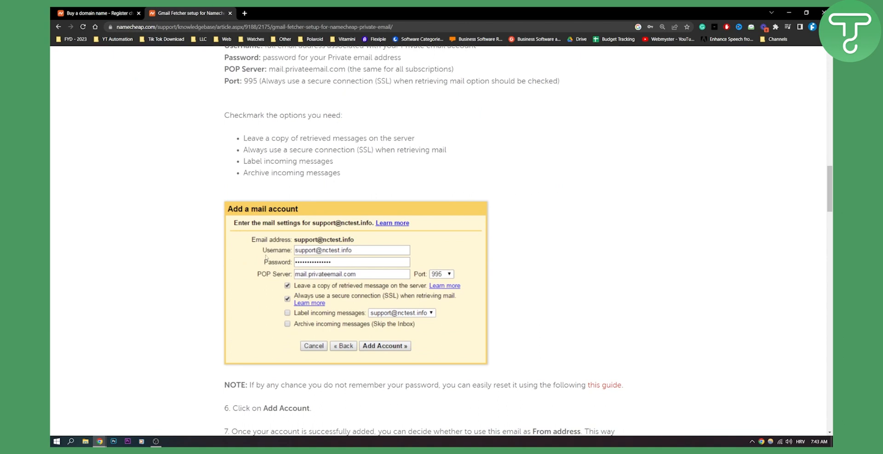
scroll("down", 3)
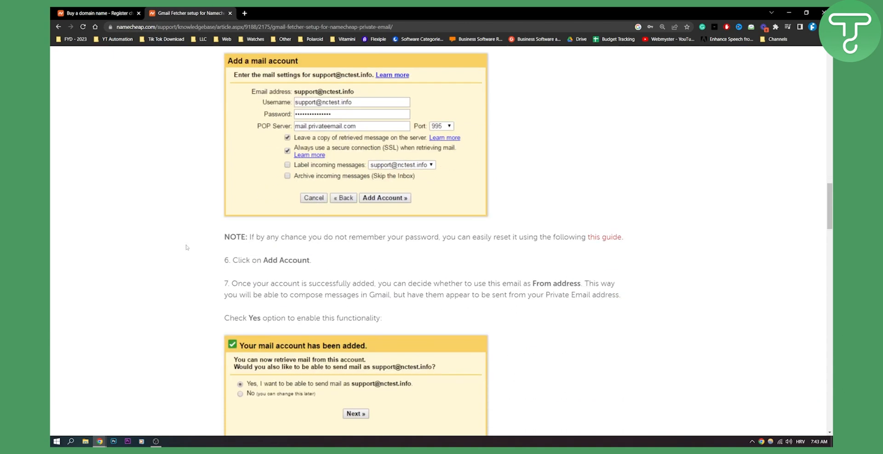
- Scroll past step 7 (From address) and step 8 (Name field) to the start of step 9's SMTP settings
scroll("down", 3)
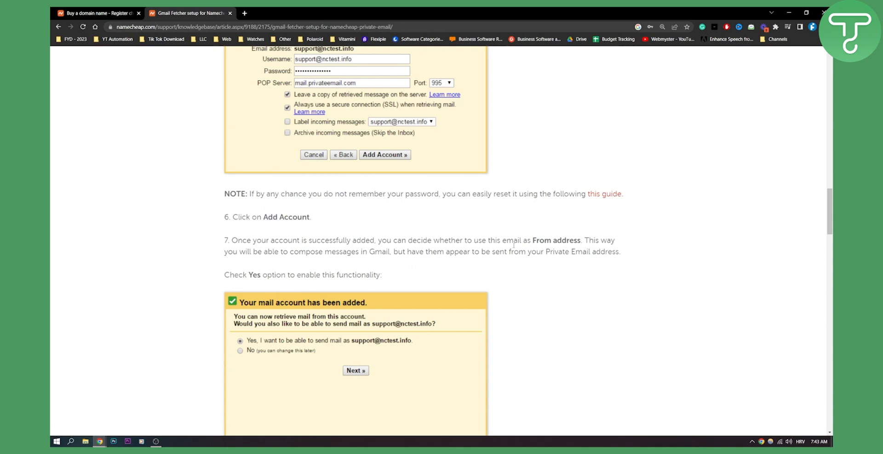
mouse_move(513, 245)
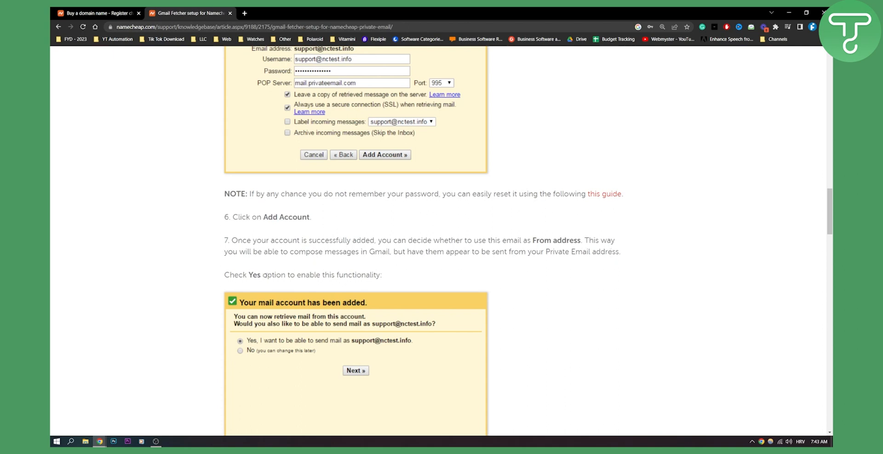
scroll("down", 3)
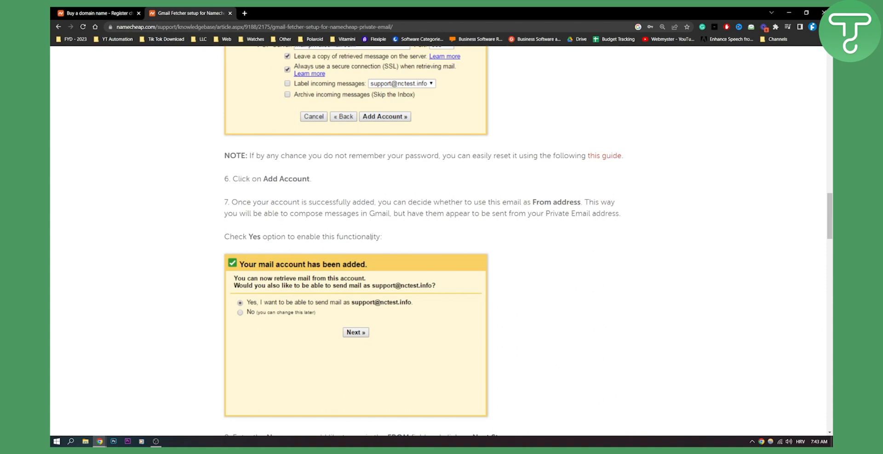
scroll("down", 3)
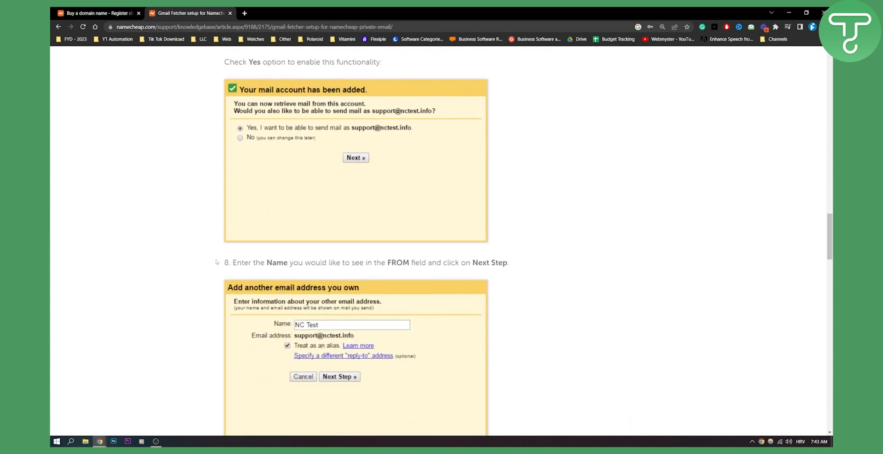
scroll("down", 3)
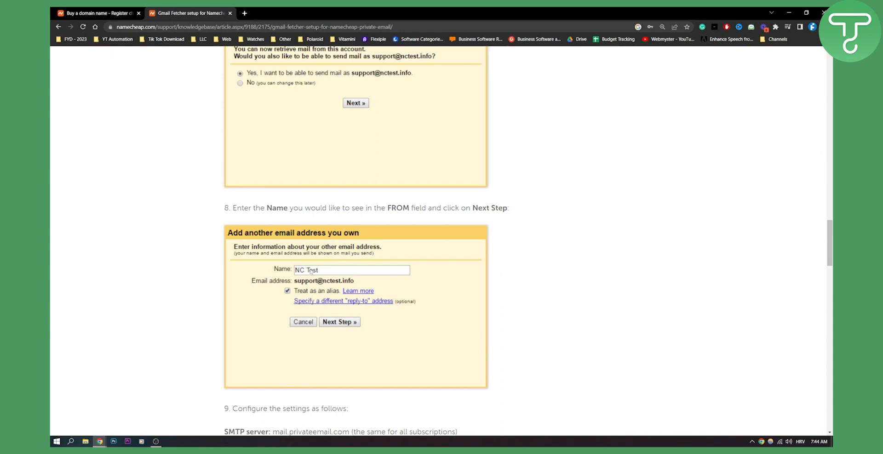
mouse_move(324, 271)
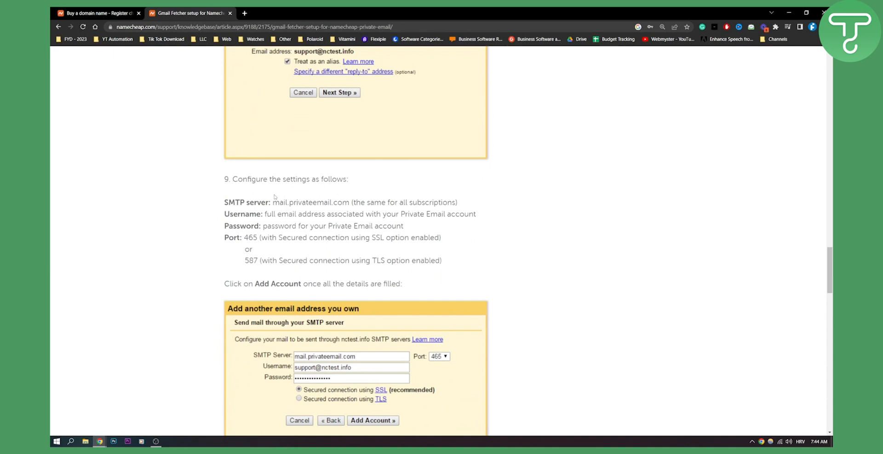
mouse_move(262, 198)
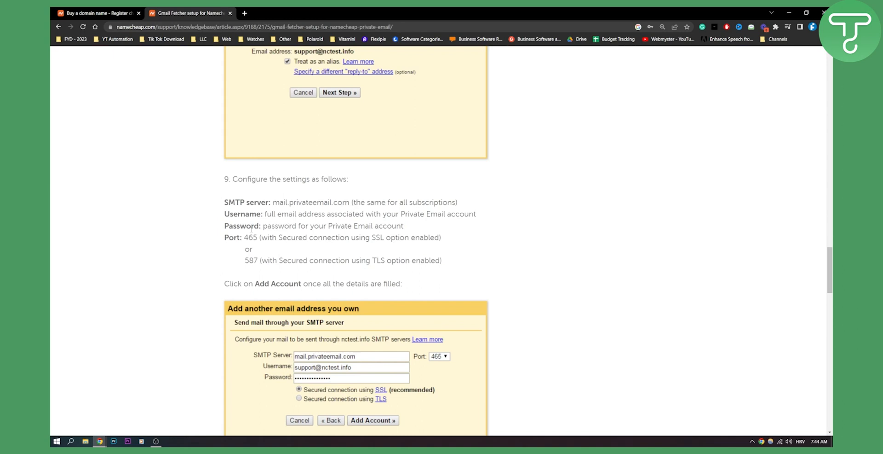
- Scroll past the Add Account screenshot to step 10 about pasting the emailed verification code
scroll("down", 3)
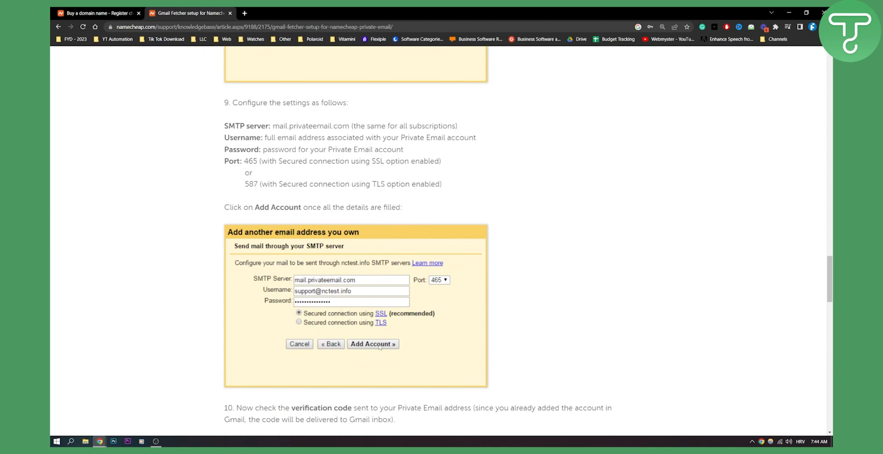
scroll("down", 3)
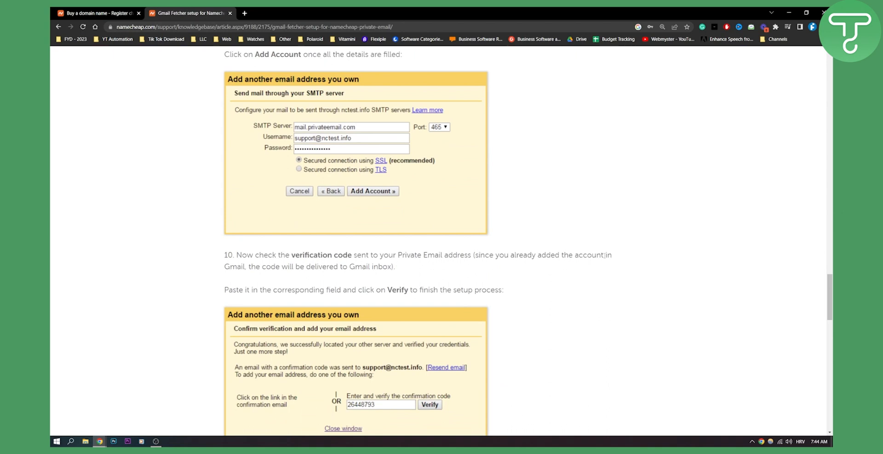
- Scroll to the 'That's it!' closing line, then return to the article title and step 1
scroll("down", 3)
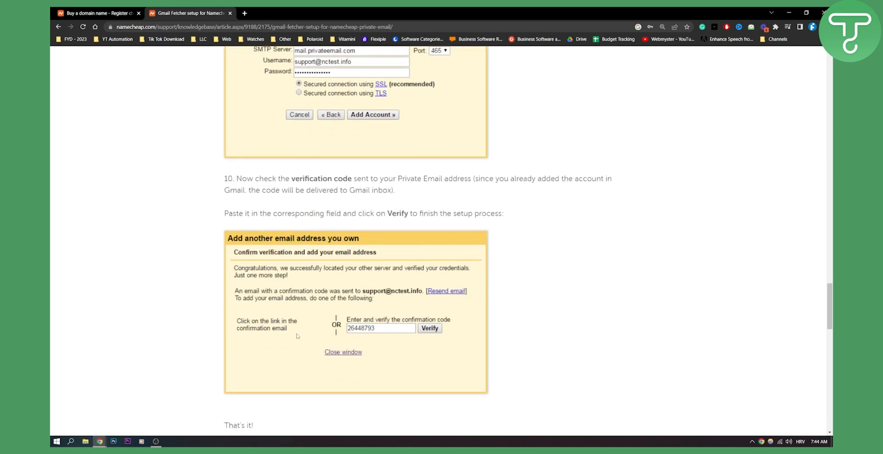
scroll("down", 3)
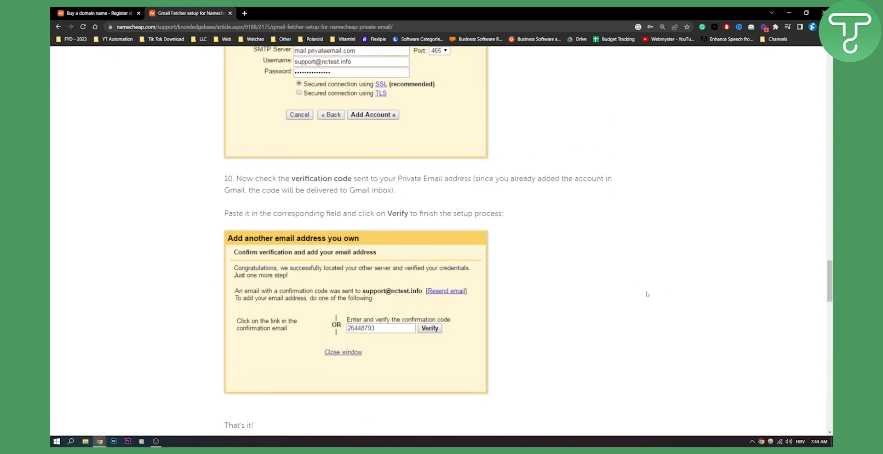
mouse_move(642, 292)
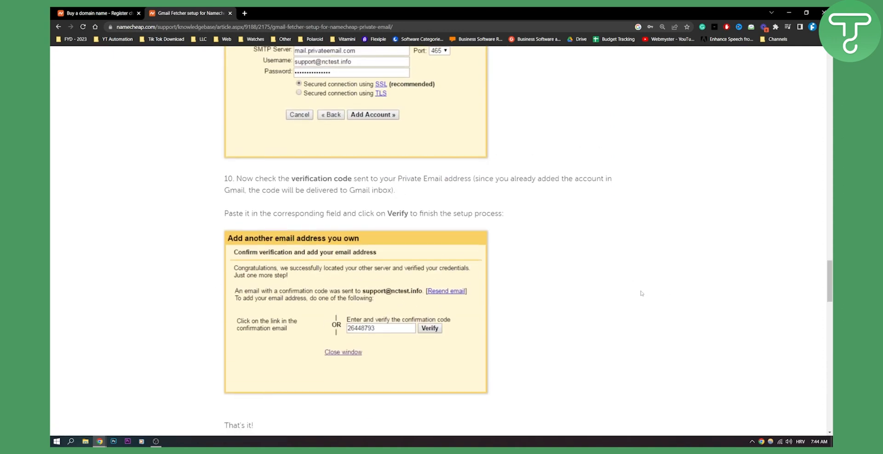
mouse_move(637, 289)
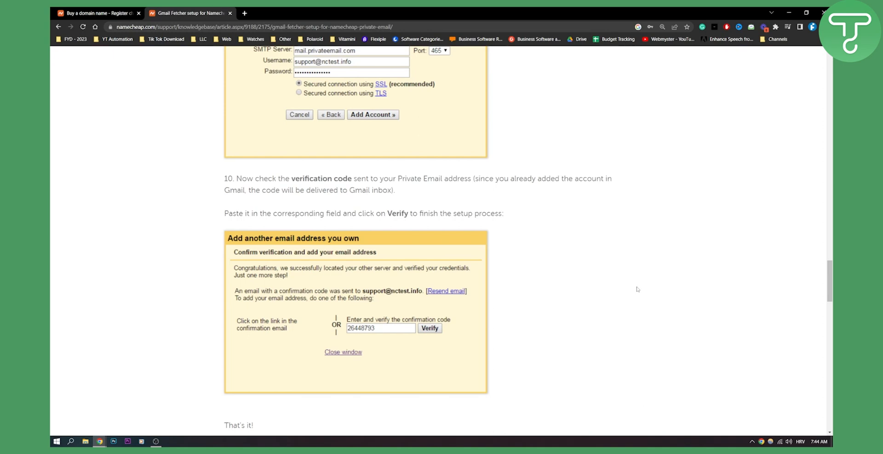
mouse_move(630, 289)
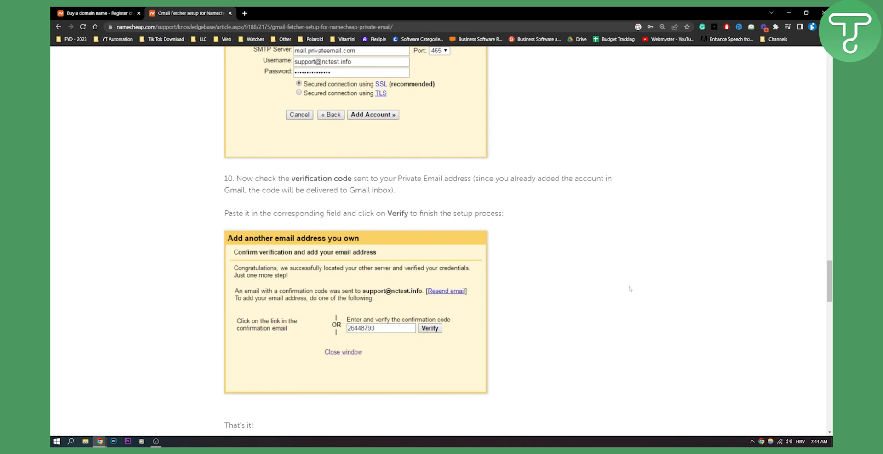
scroll("down", 3)
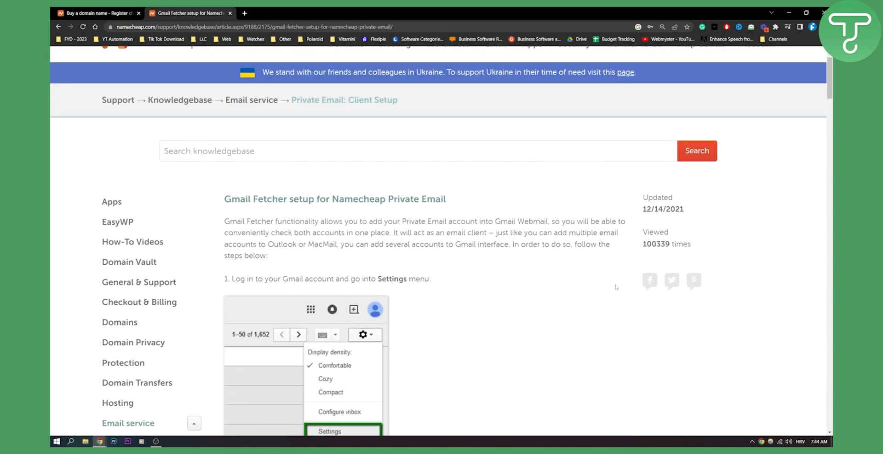
scroll("down", 3)
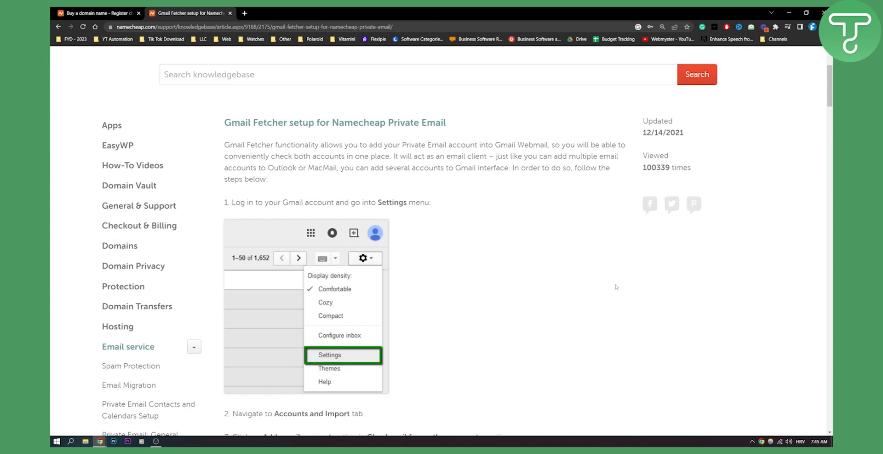
mouse_move(616, 287)
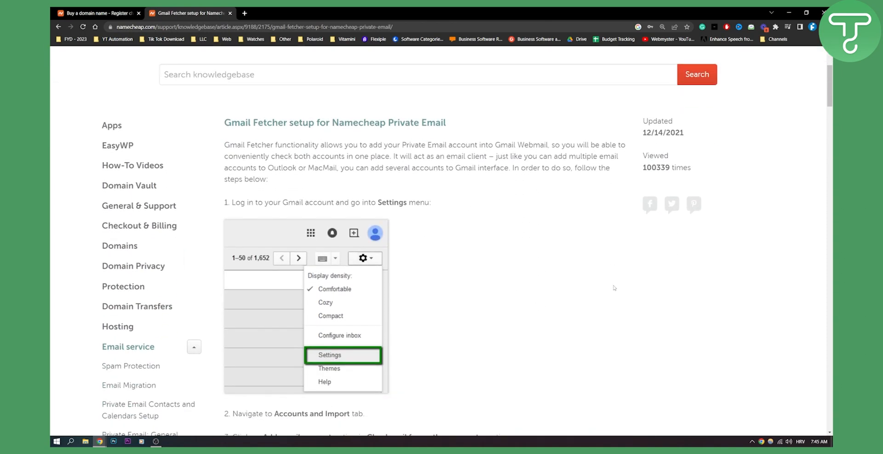